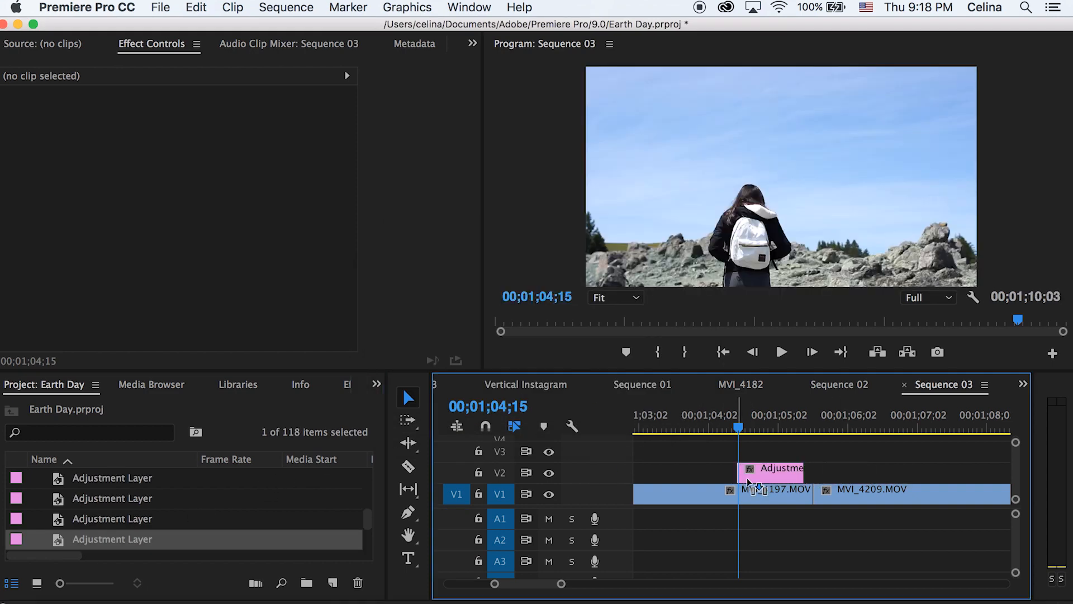
# Step: Select the adjustment layer over the MVI_4197/MVI_4209 cut and play through the transition
pyautogui.click(772, 472)
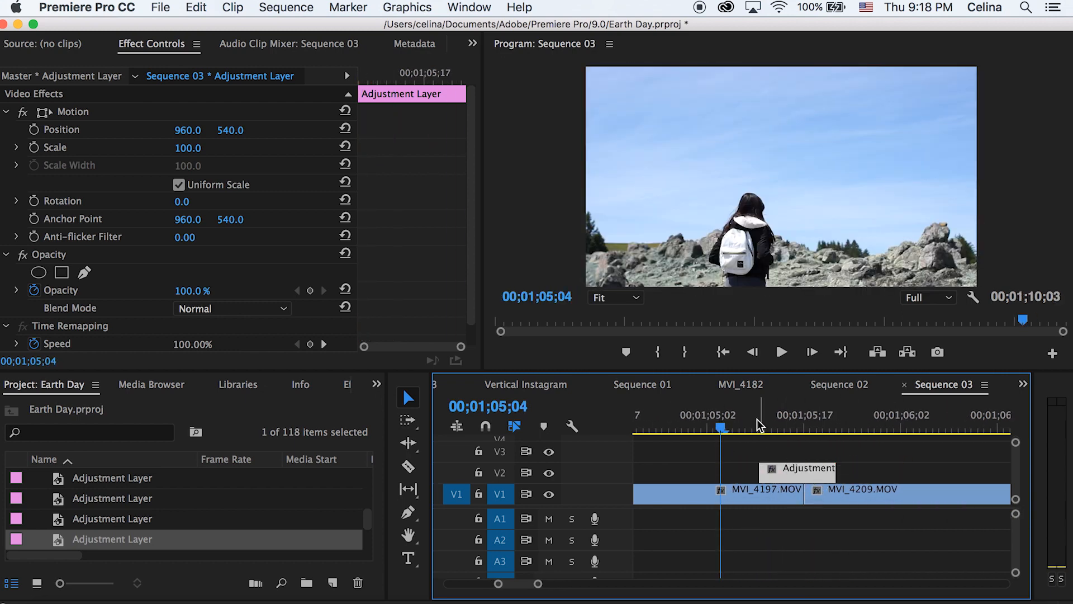
pyautogui.click(780, 352)
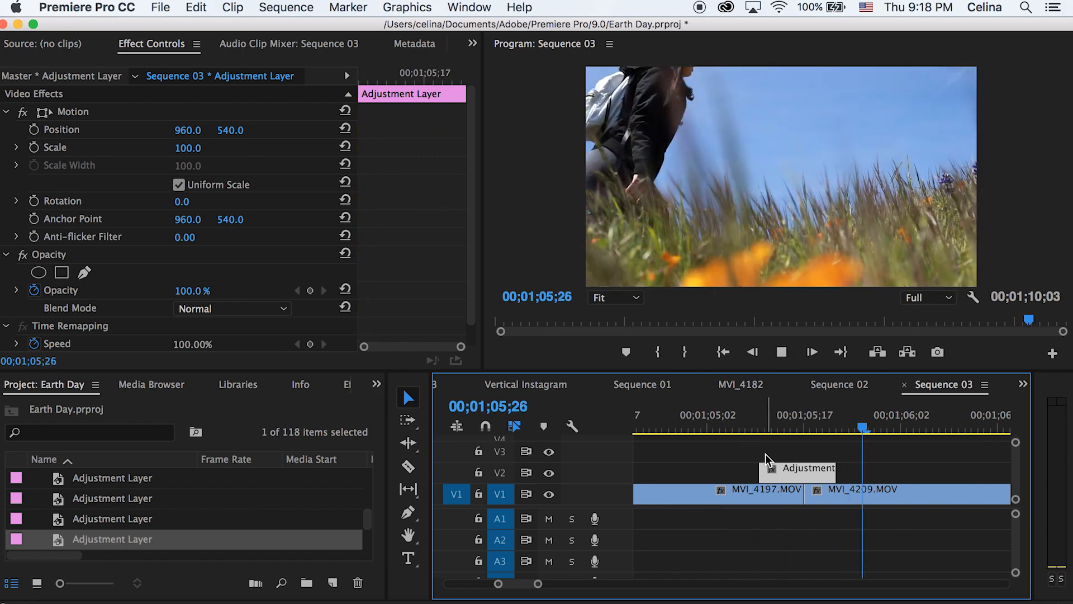
pyautogui.click(760, 428)
pyautogui.write('offs')
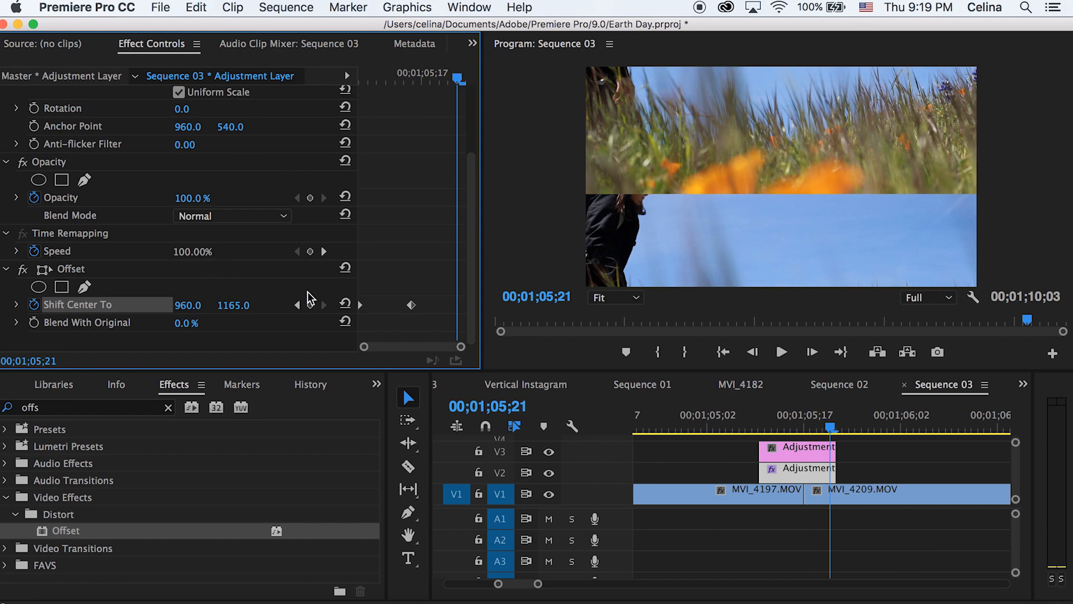
pyautogui.moveTo(363, 312)
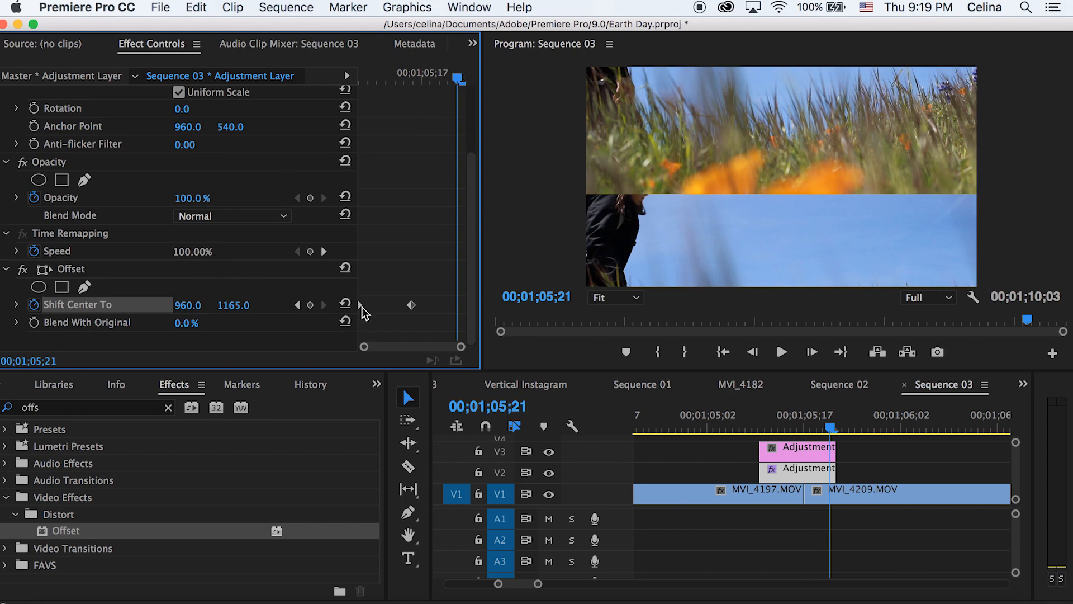
# Step: Return to the earlier Offset keyframe, preview the vertical jump, then select the lower adjustment layer
pyautogui.click(345, 305)
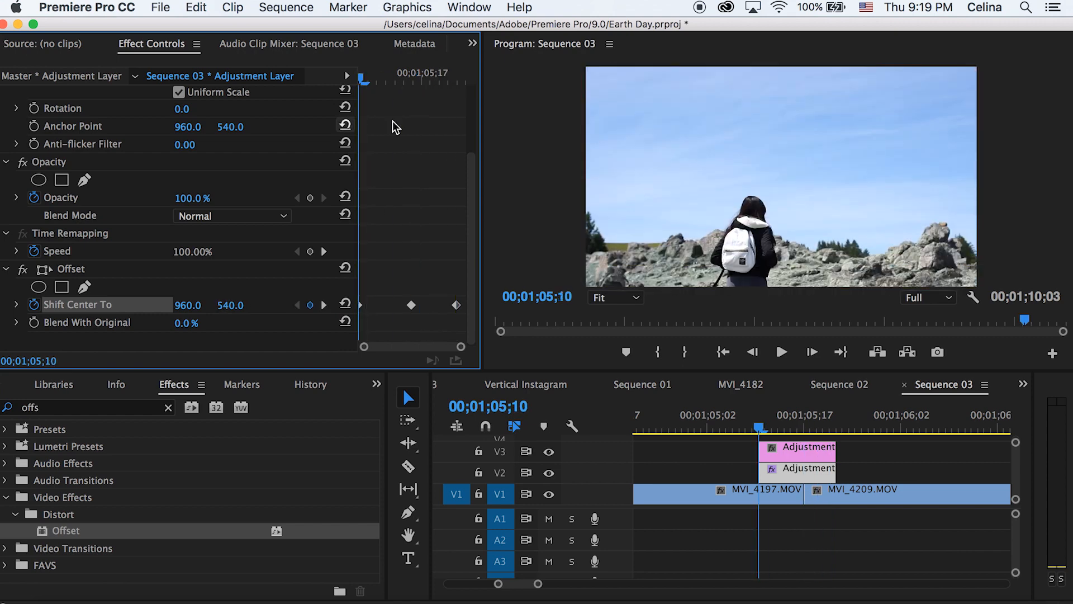
pyautogui.click(781, 352)
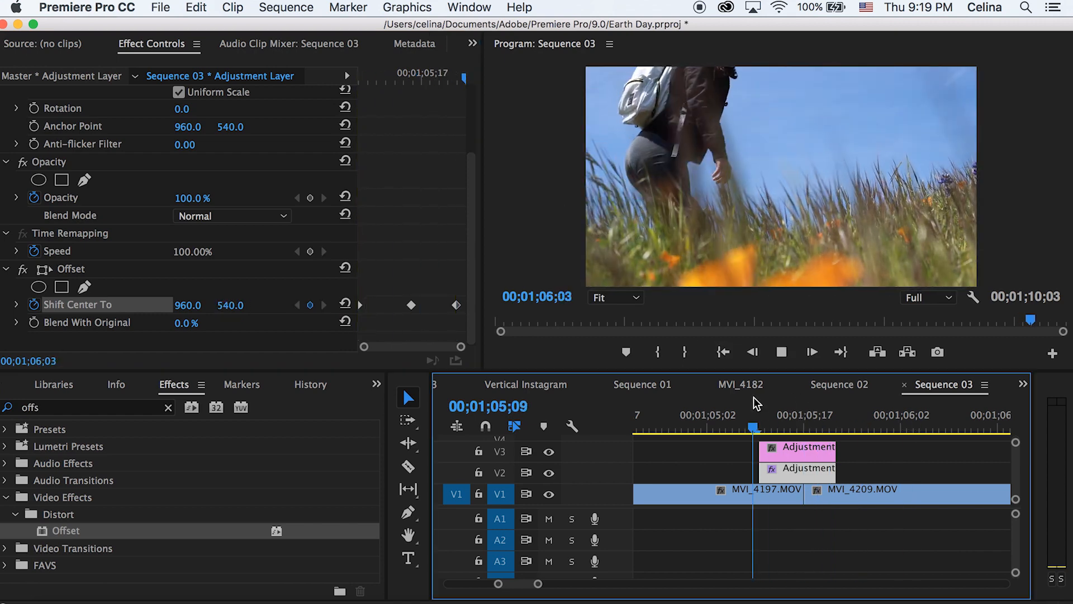
pyautogui.click(759, 427)
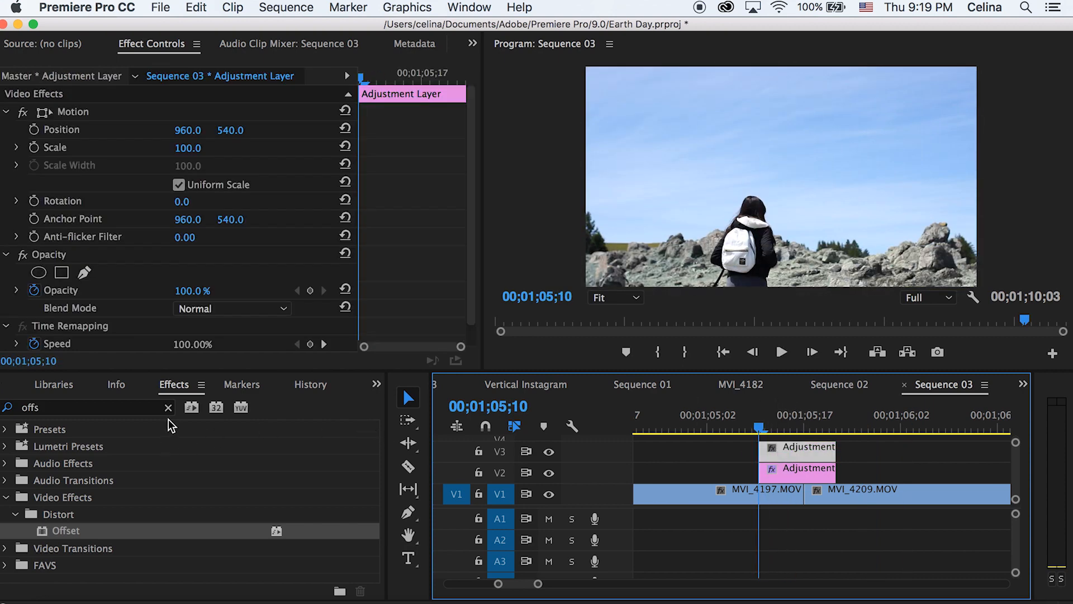
# Step: Apply Wave Warp set to Noise type, all-edge pinning, width 500, direction 0°, height 35
pyautogui.write('wave warp')
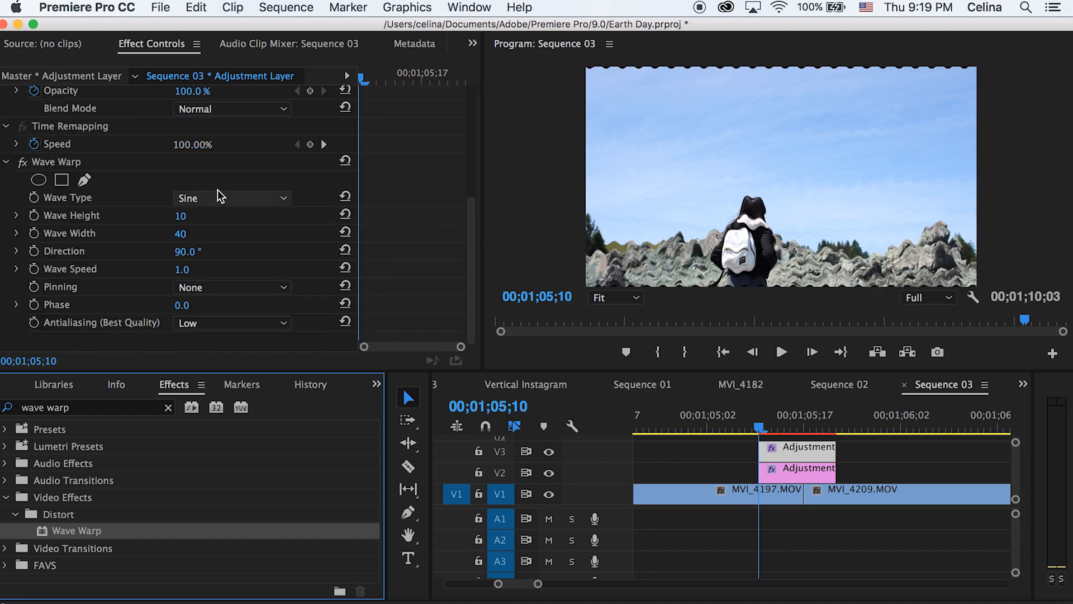
pyautogui.click(232, 198)
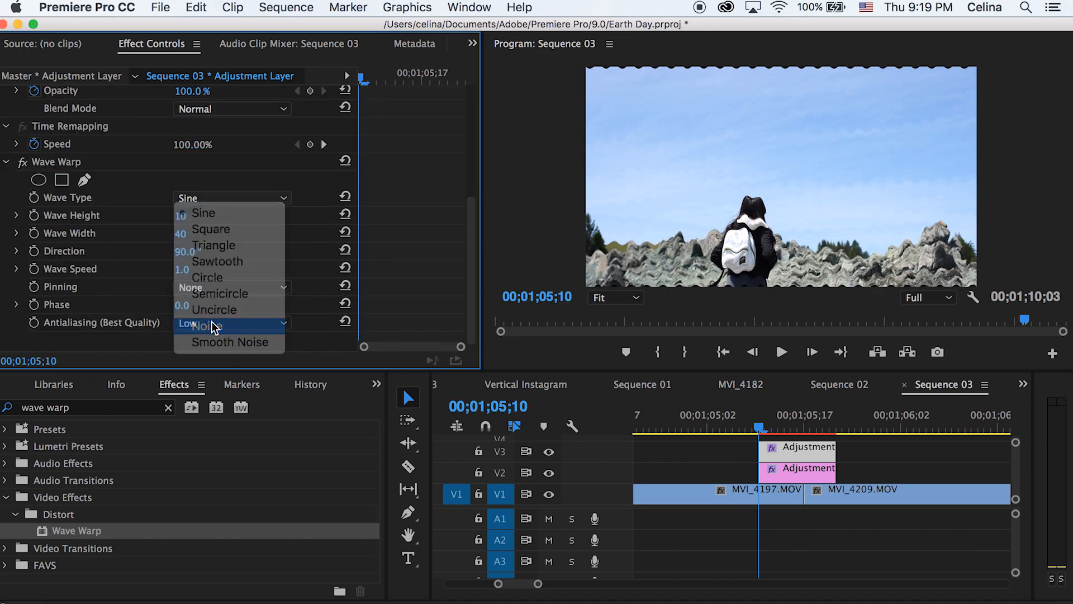
pyautogui.click(205, 326)
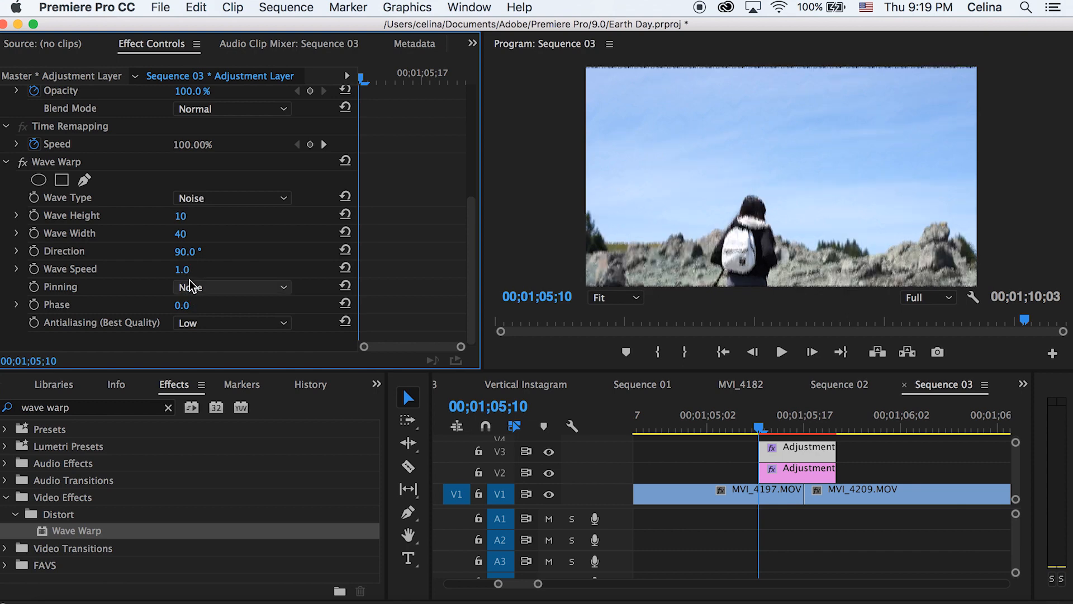
pyautogui.click(232, 287)
pyautogui.write('50')
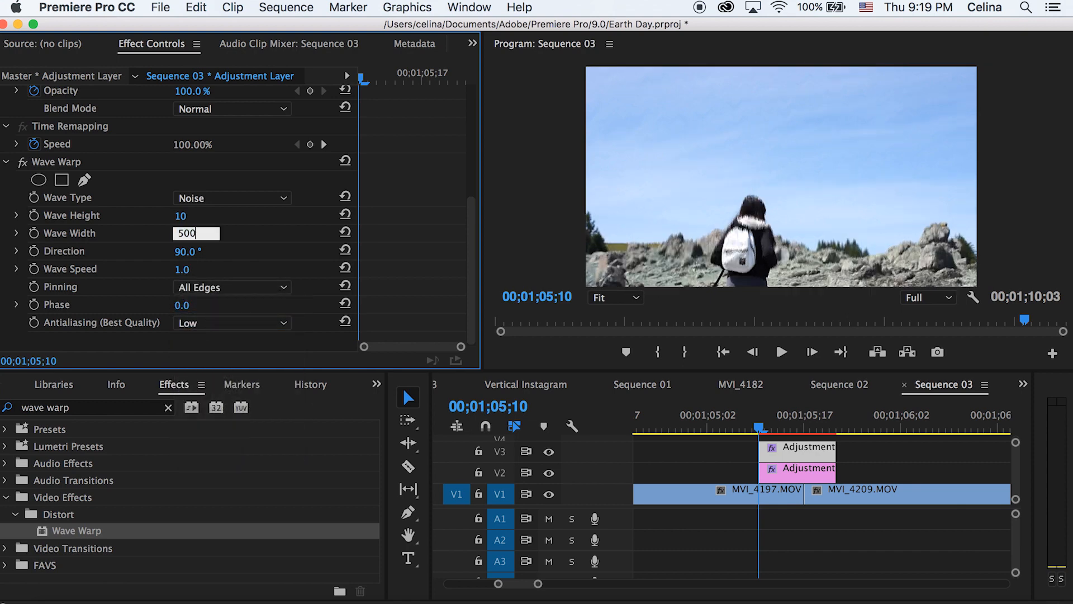
pyautogui.write('0')
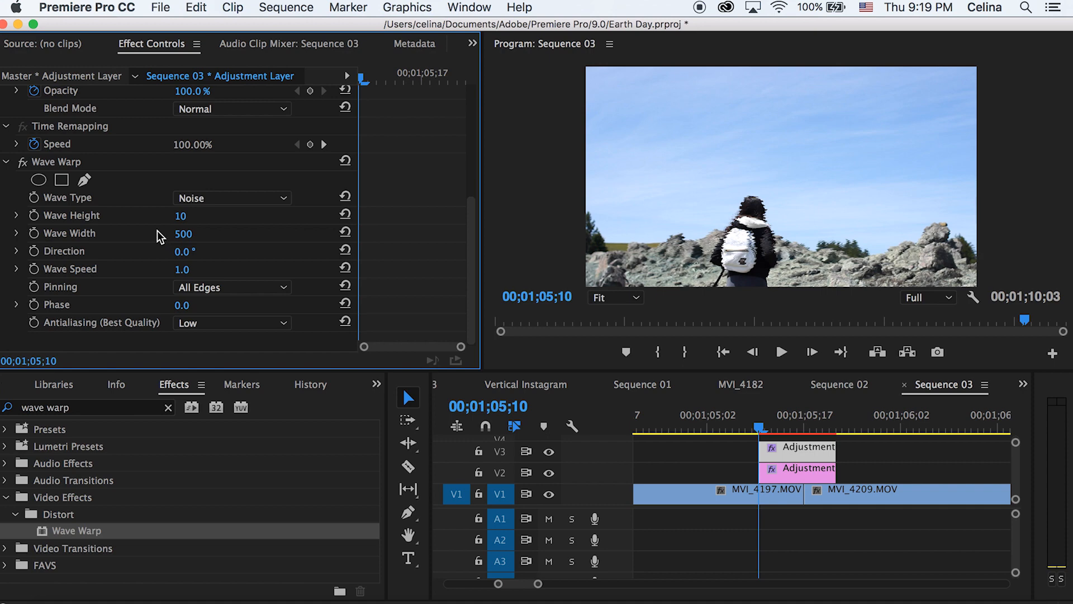
pyautogui.moveTo(181, 215); pyautogui.dragTo(198, 215)
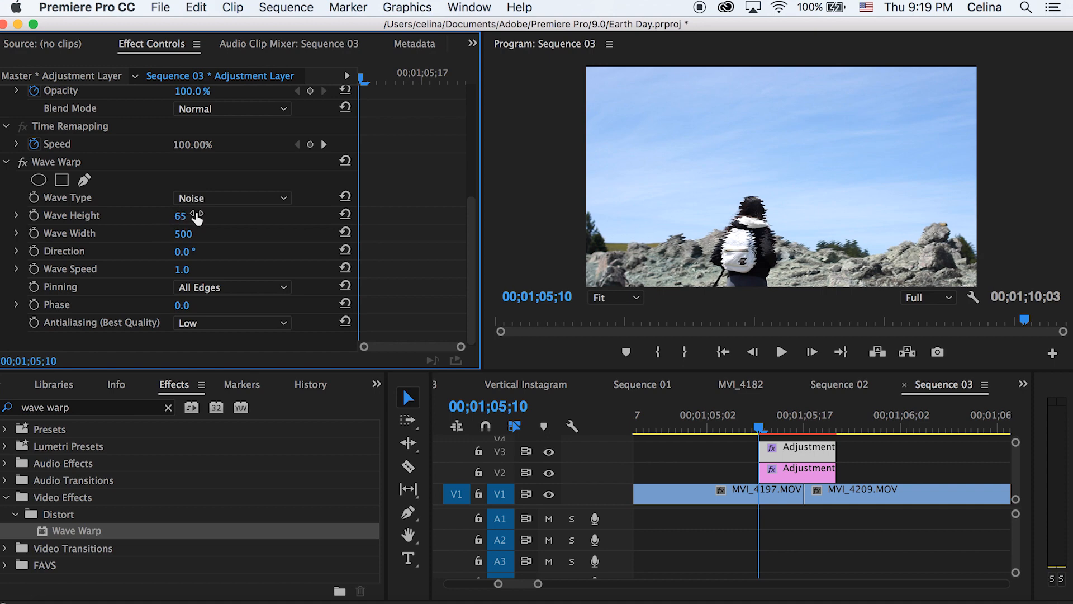
pyautogui.moveTo(185, 214); pyautogui.dragTo(174, 214)
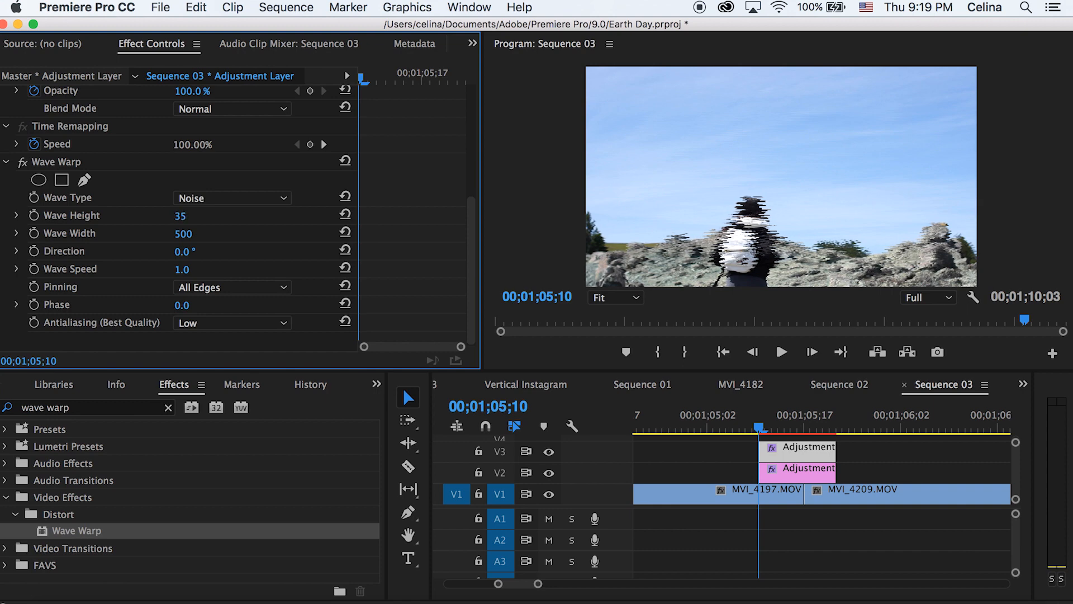
pyautogui.moveTo(198, 217)
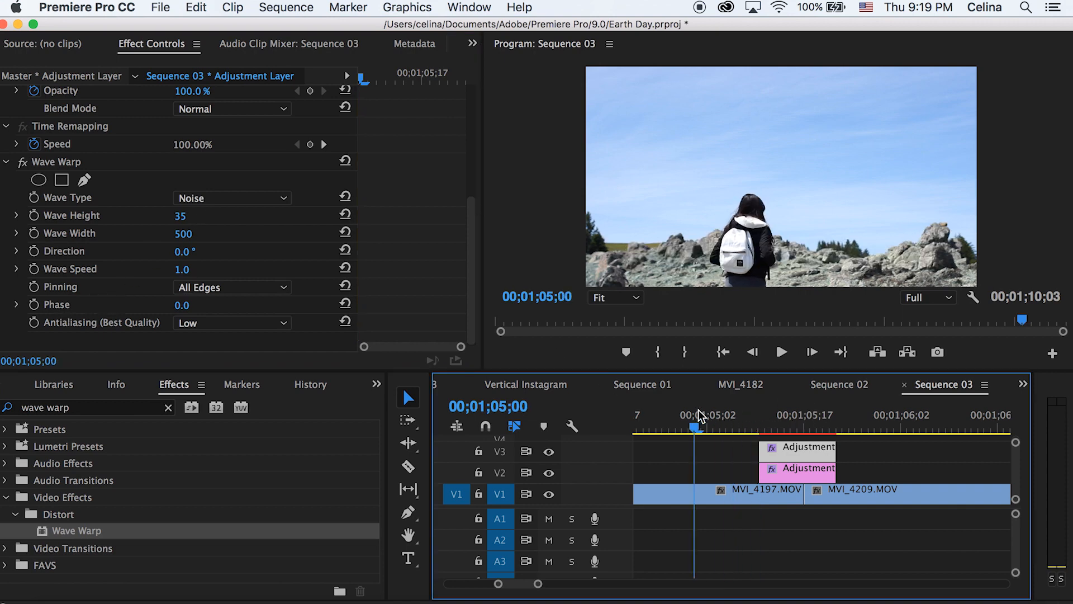
# Step: Play the cut and scrub into the middle of the lengthened adjustment layers
pyautogui.click(780, 352)
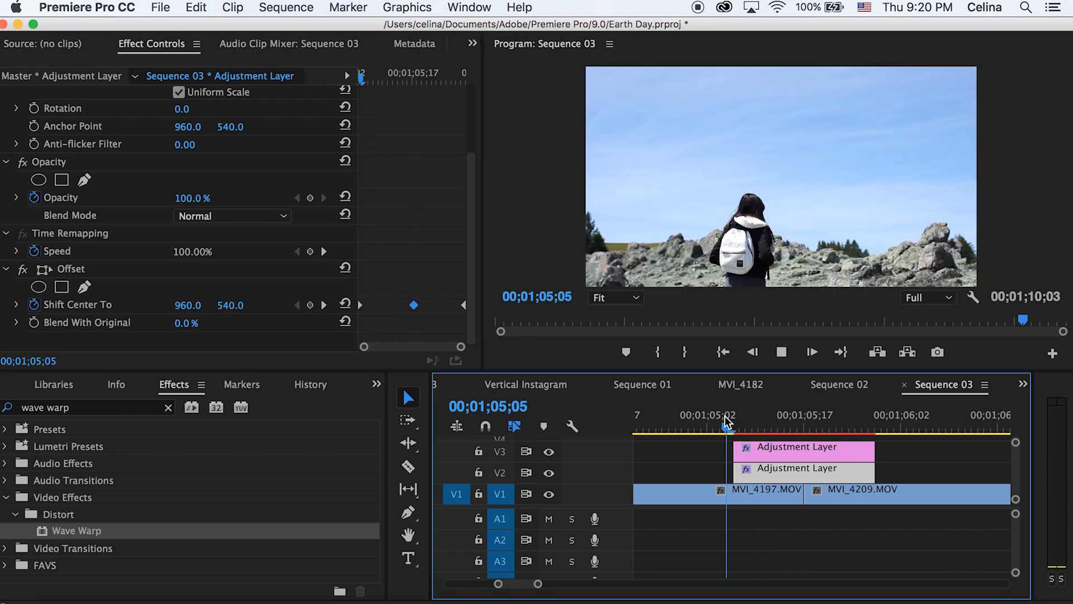
pyautogui.moveTo(726, 430); pyautogui.dragTo(655, 430)
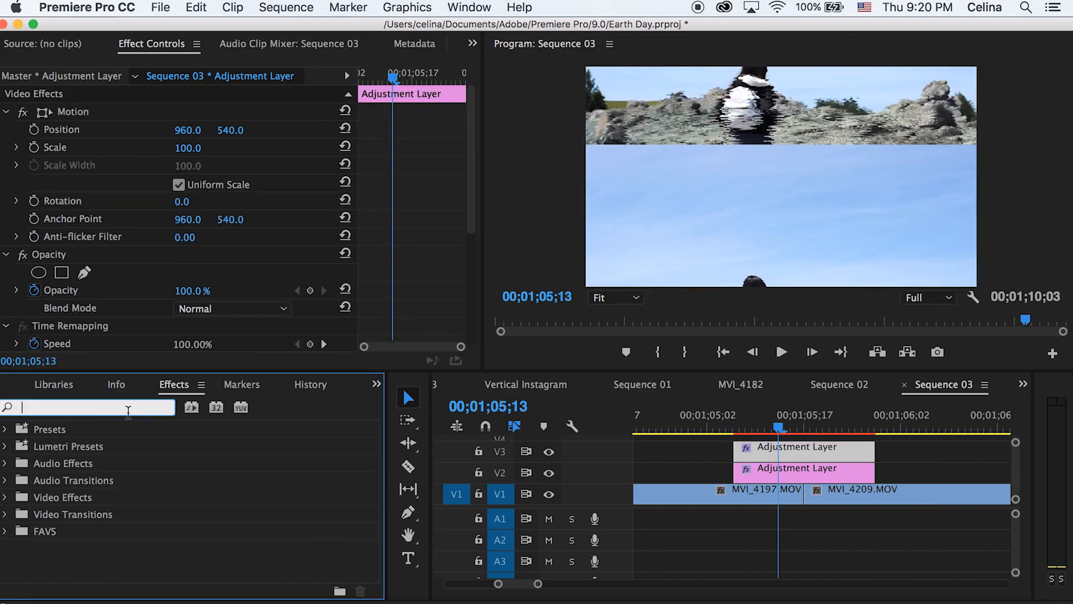
# Step: Apply the Noise effect to the lower adjustment layer with Amount of Noise at 36%
pyautogui.write('noise')
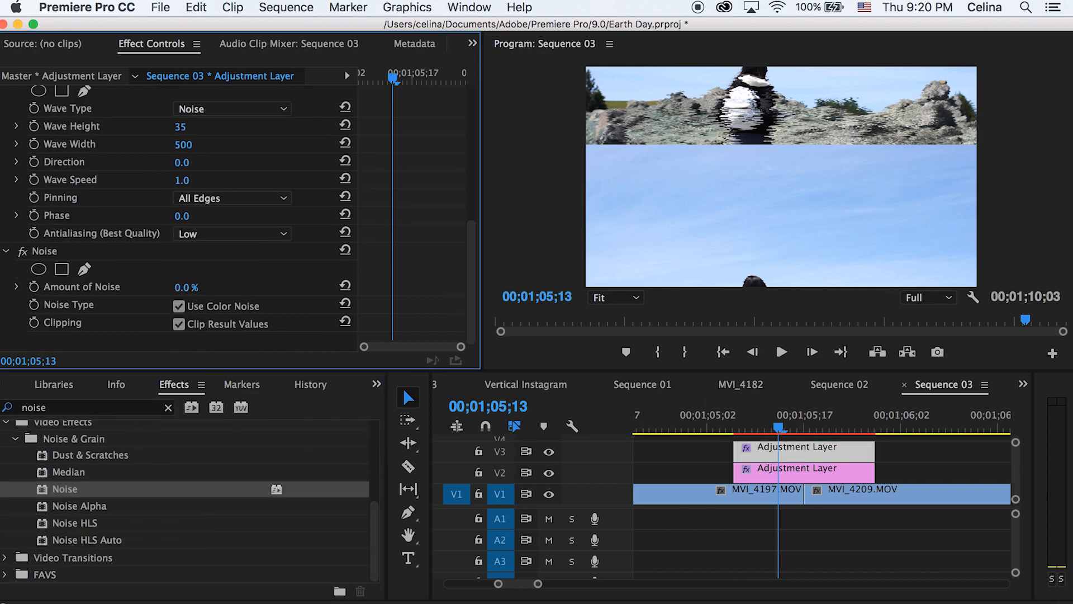
pyautogui.click(185, 287)
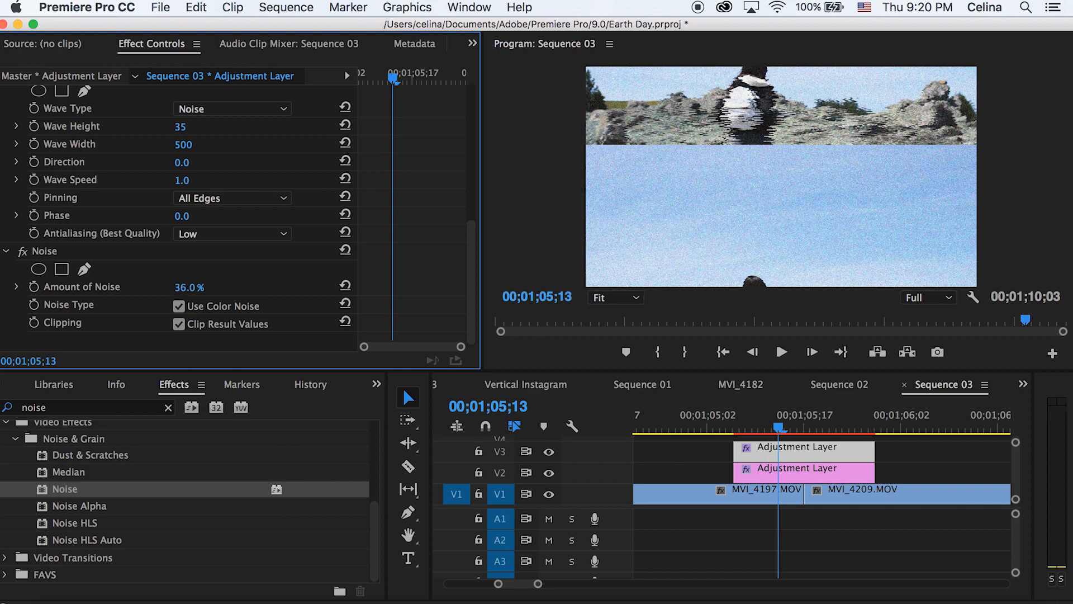